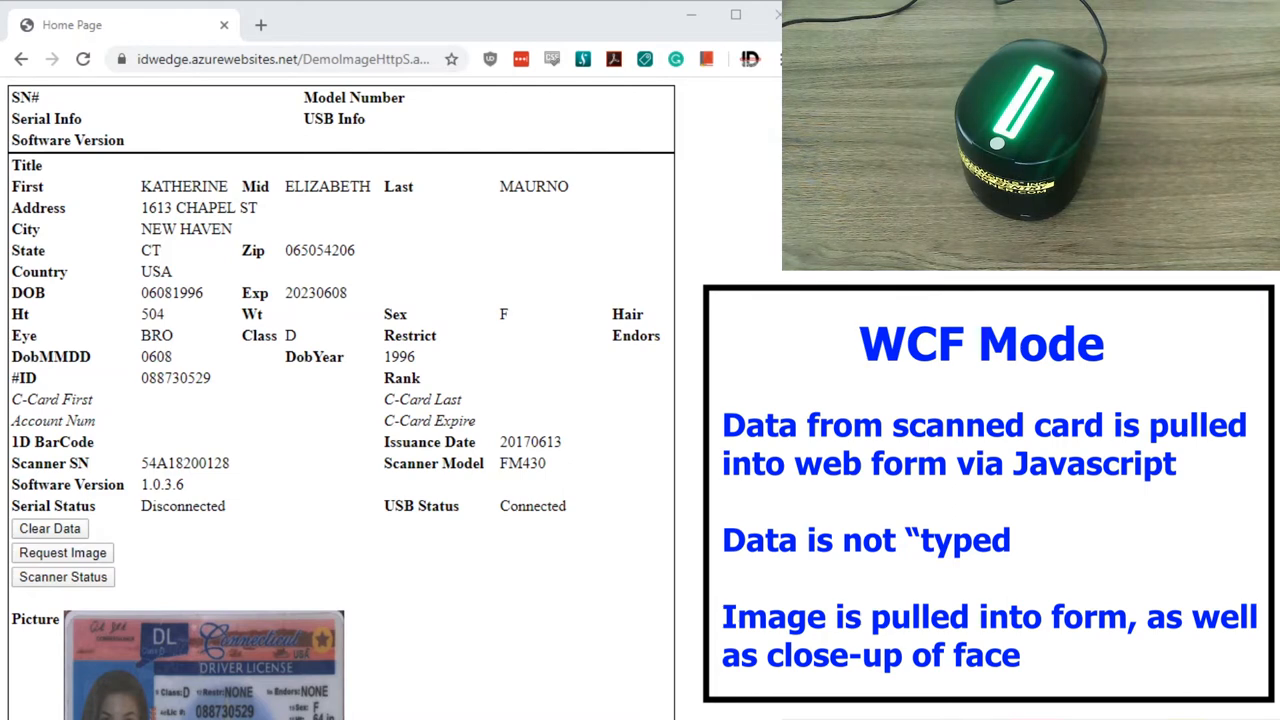
scroll("down", 3)
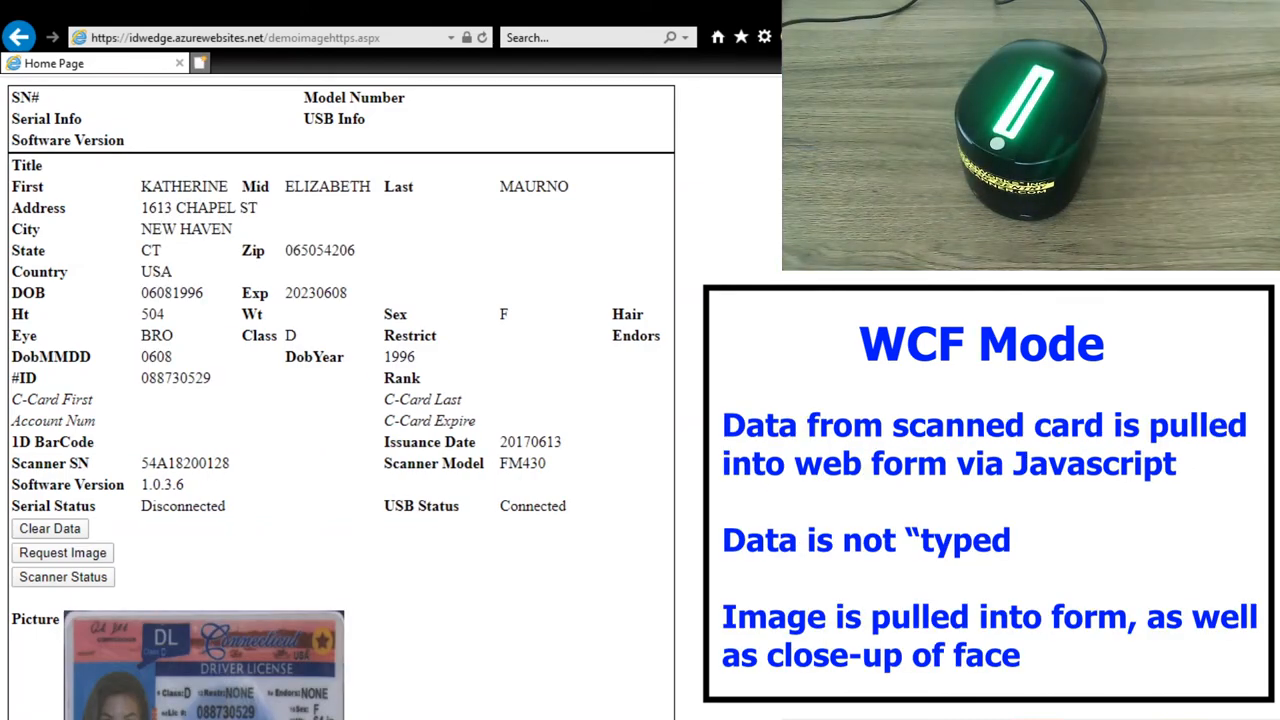
scroll("down", 3)
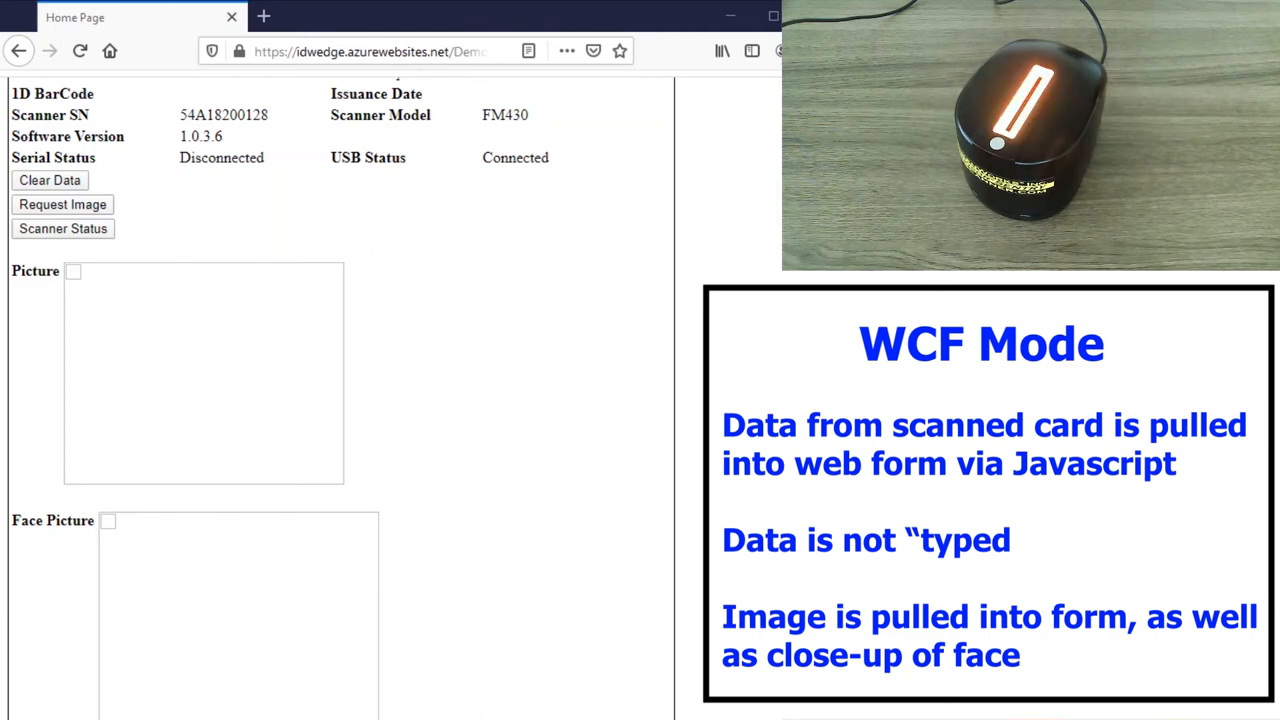
scroll("up", 3)
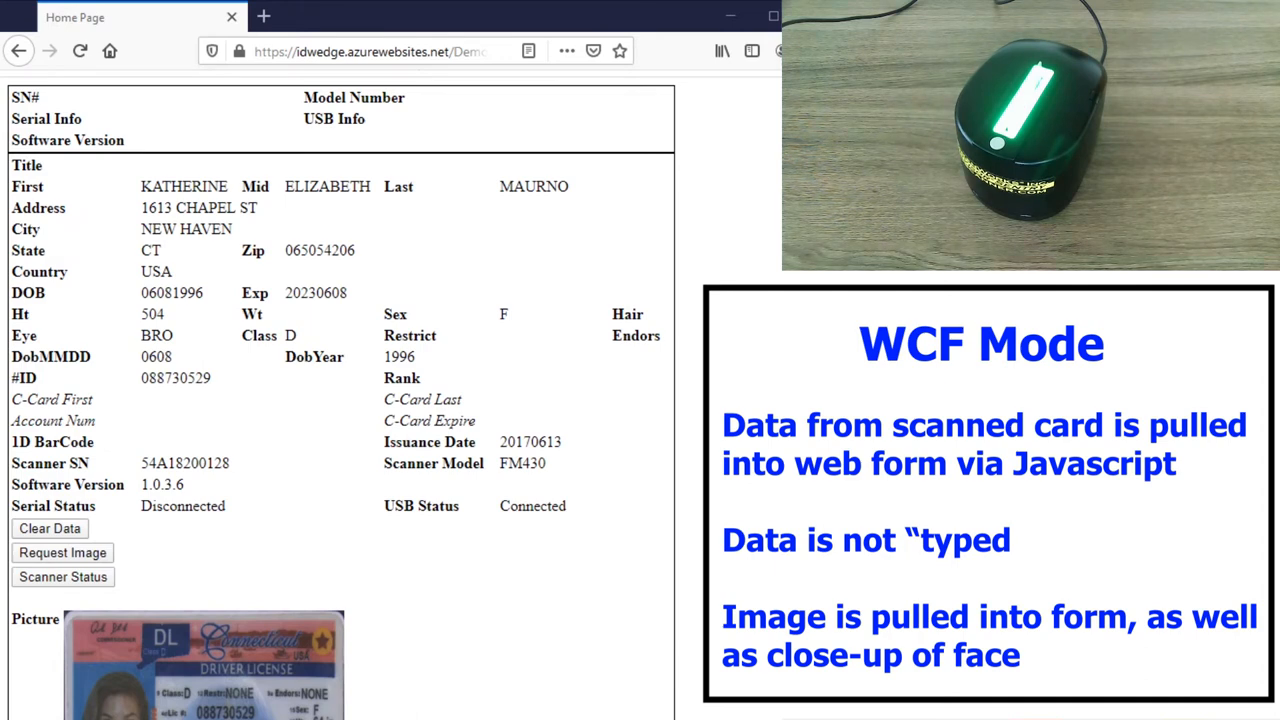
scroll("down", 3)
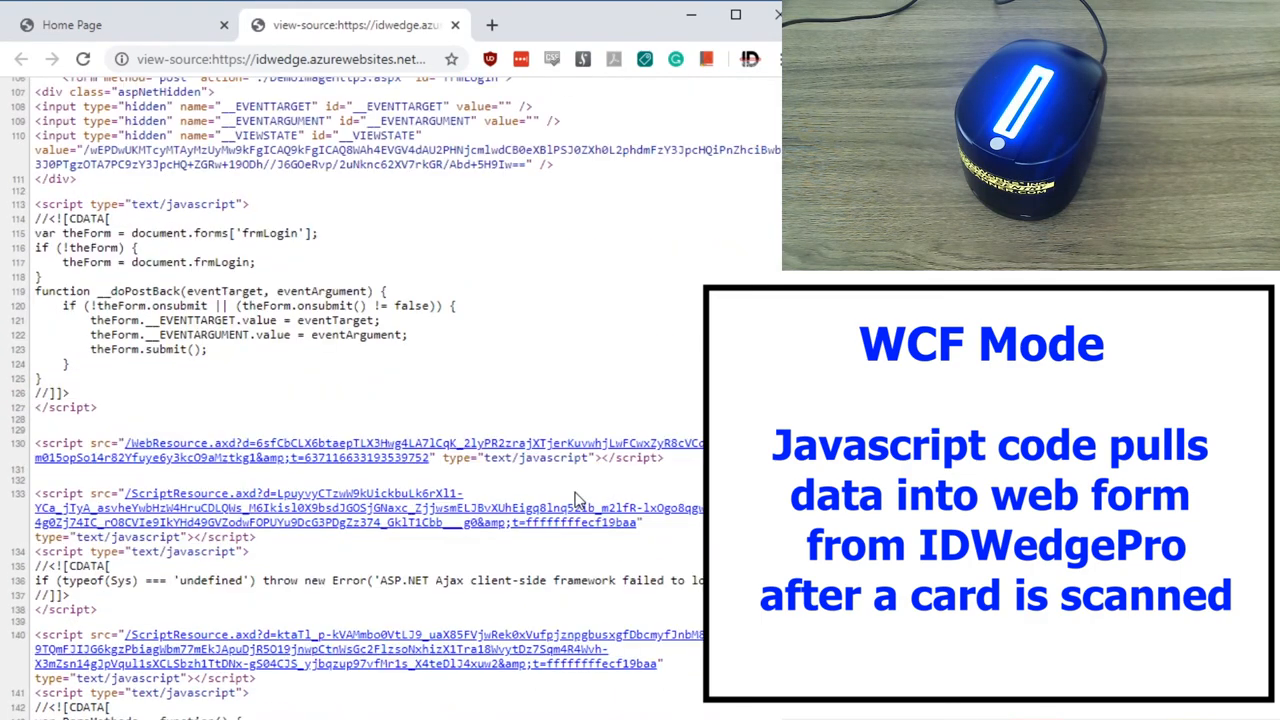
scroll("down", 3)
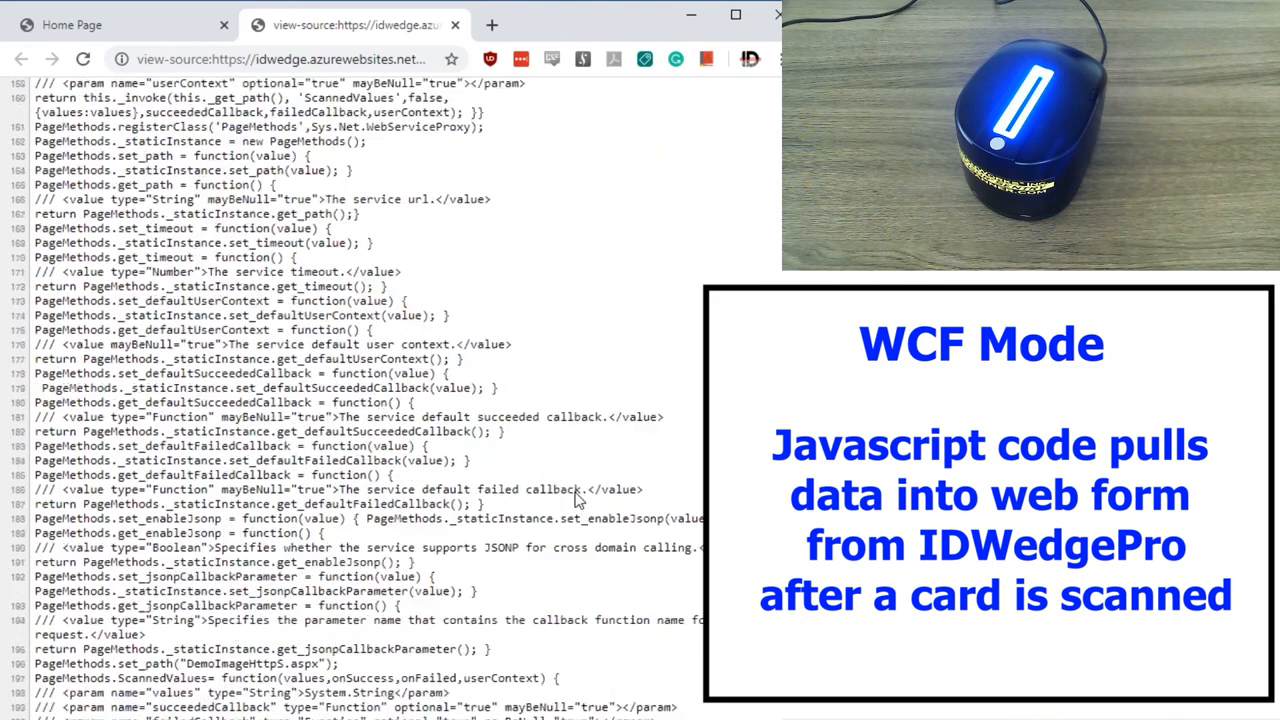
scroll("down", 3)
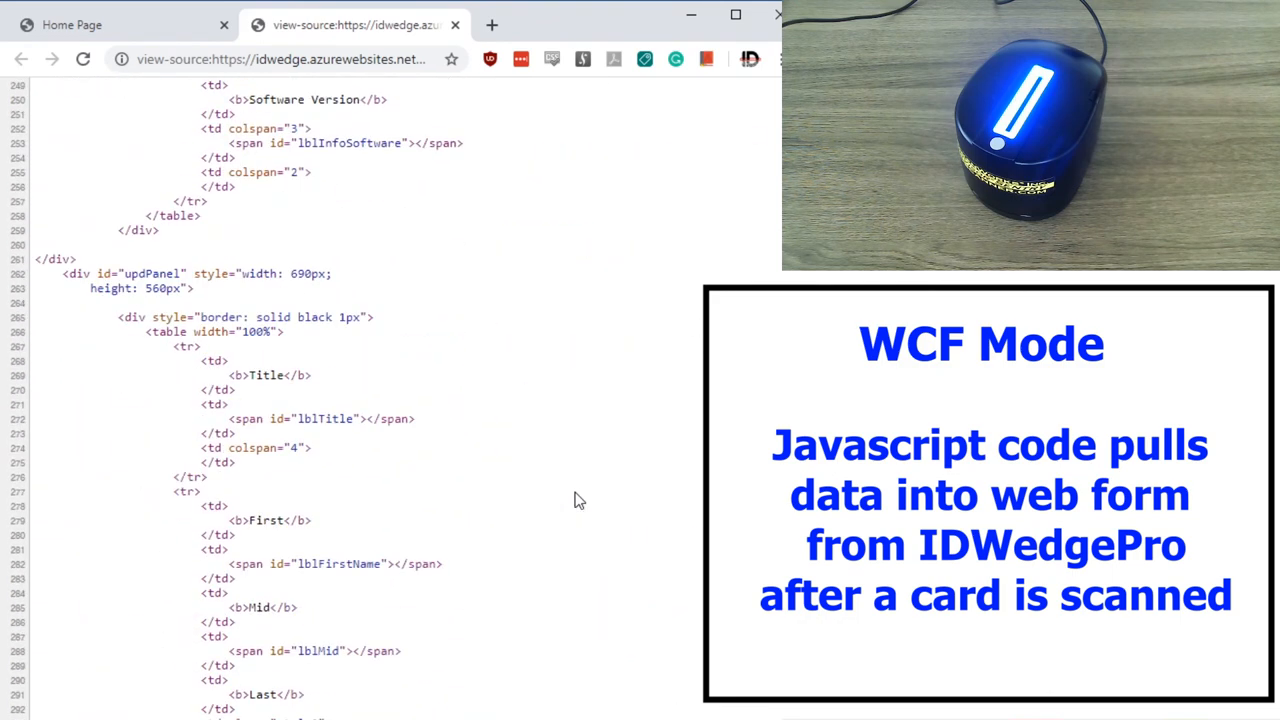